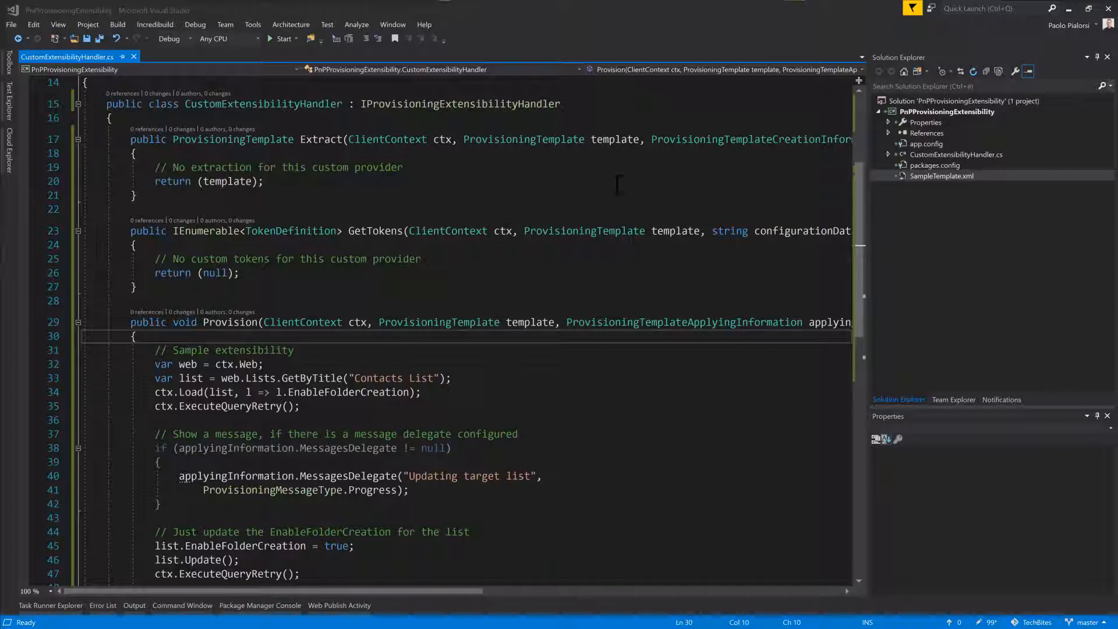
mouse_move(904, 134)
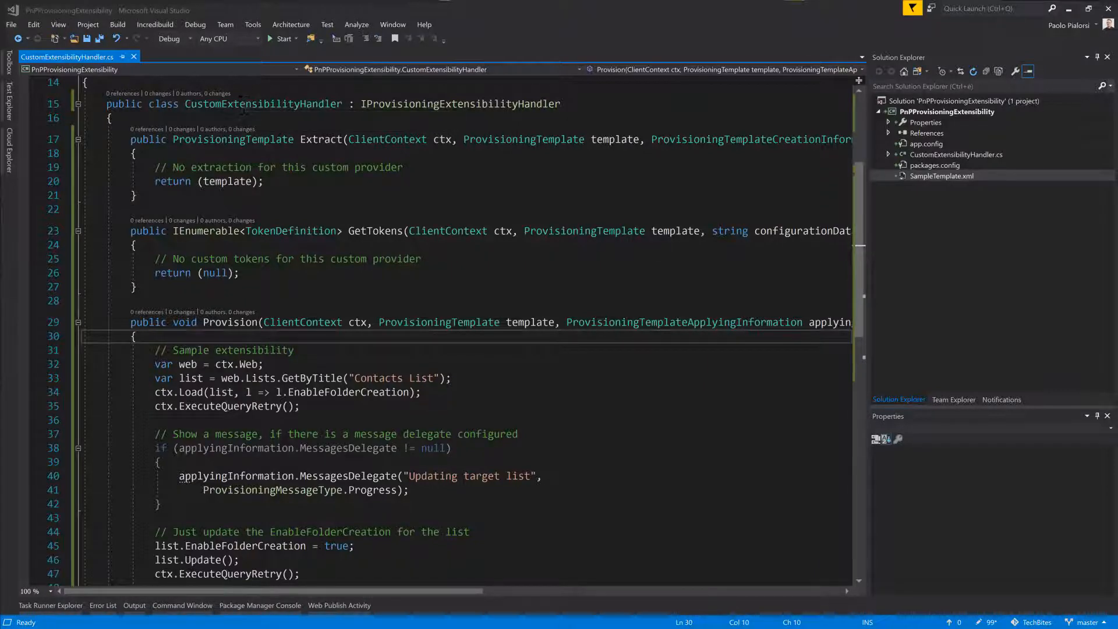
Step: Point out the handler class, its IProvisioningExtensibilityHandler interface, and the Provision and Extract methods
double_click(163, 104)
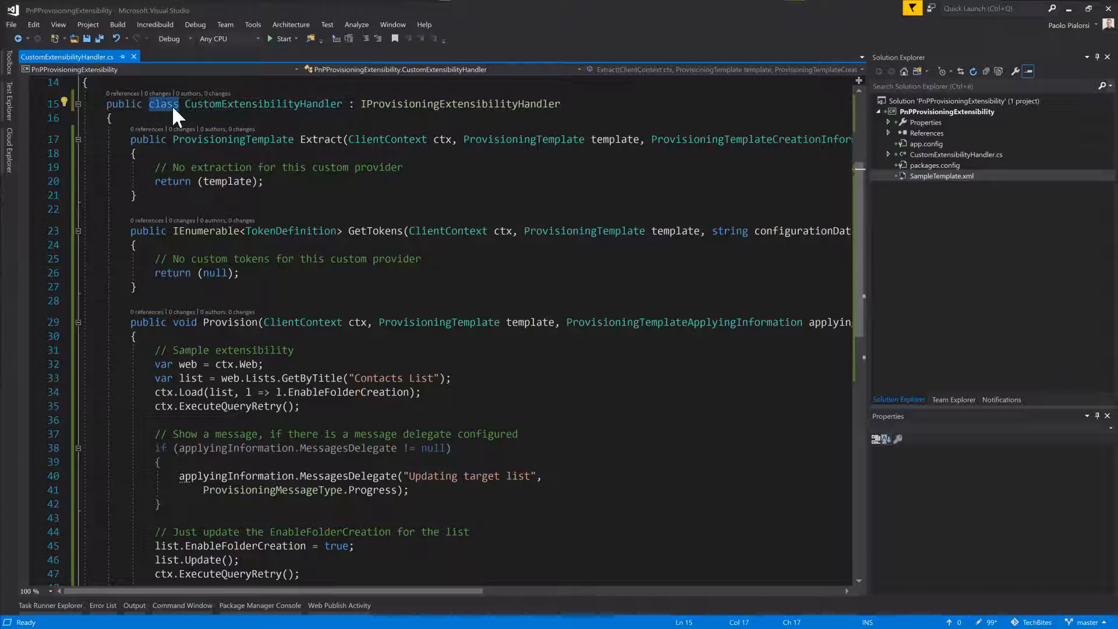
double_click(460, 104)
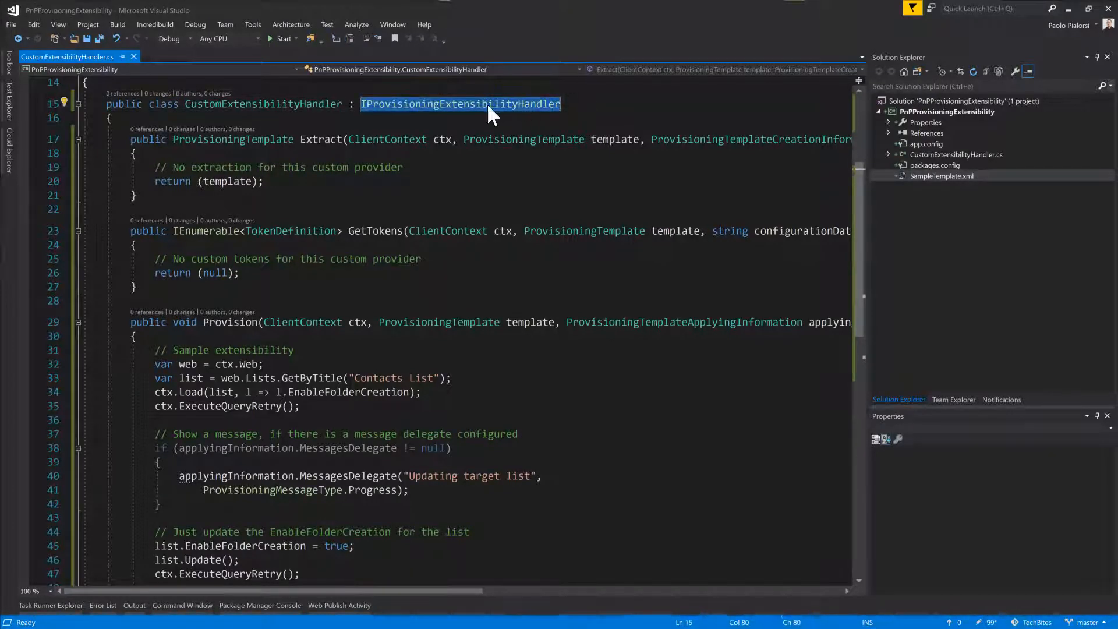
mouse_move(460, 104)
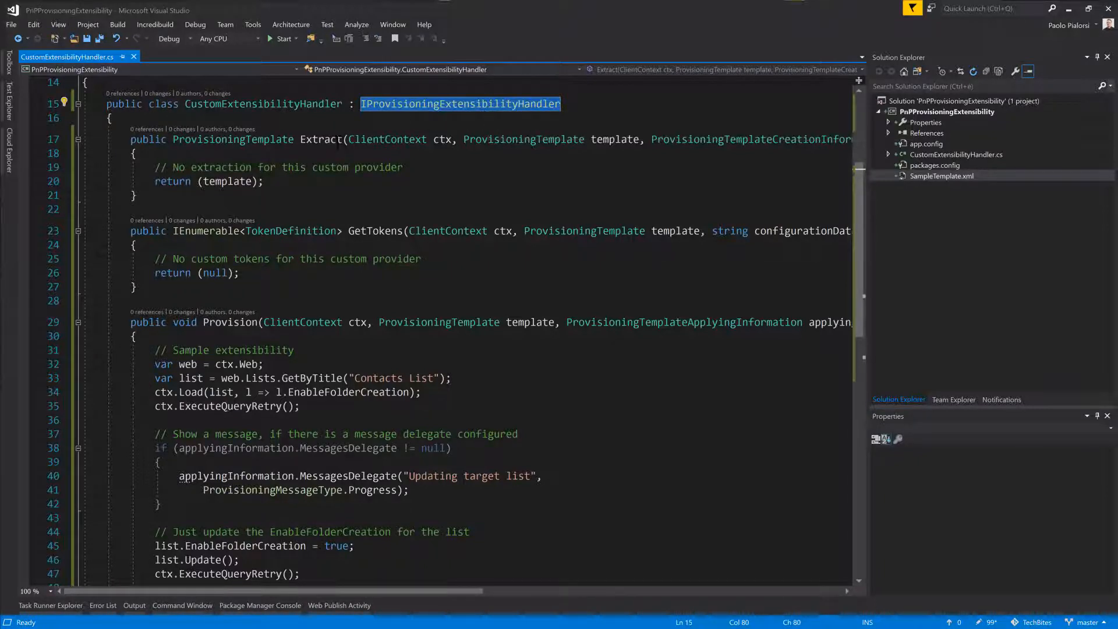
click(321, 138)
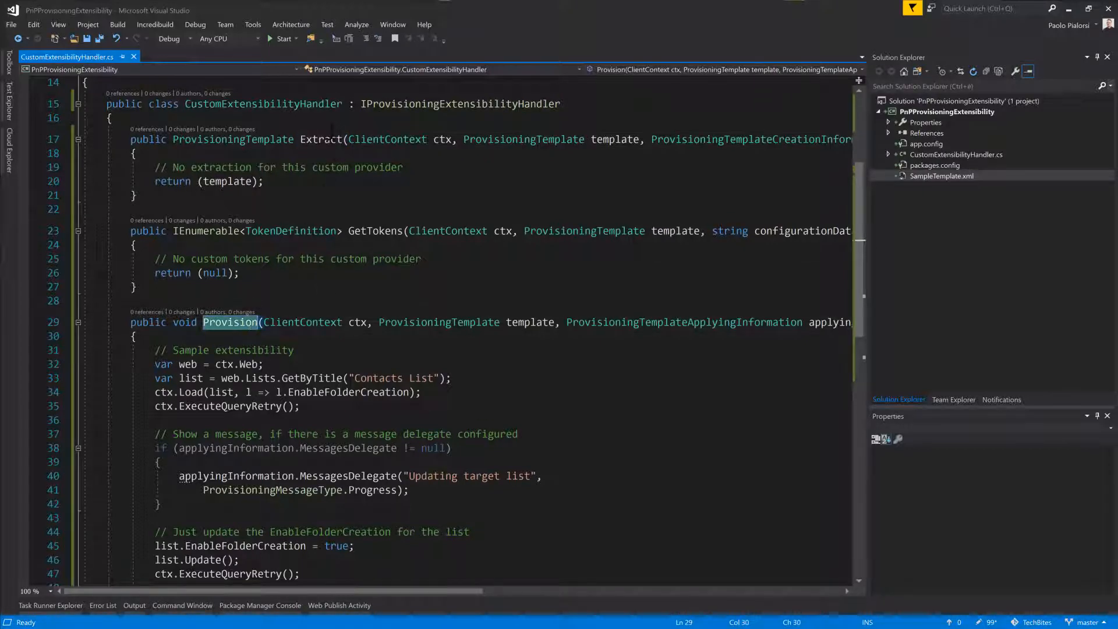
mouse_move(322, 139)
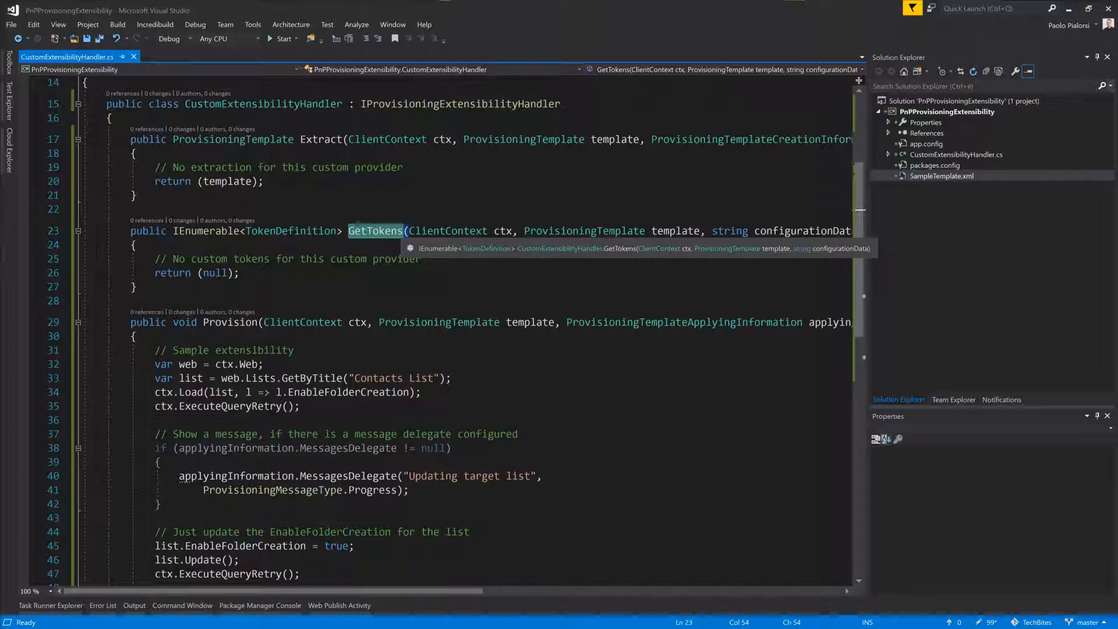
click(320, 139)
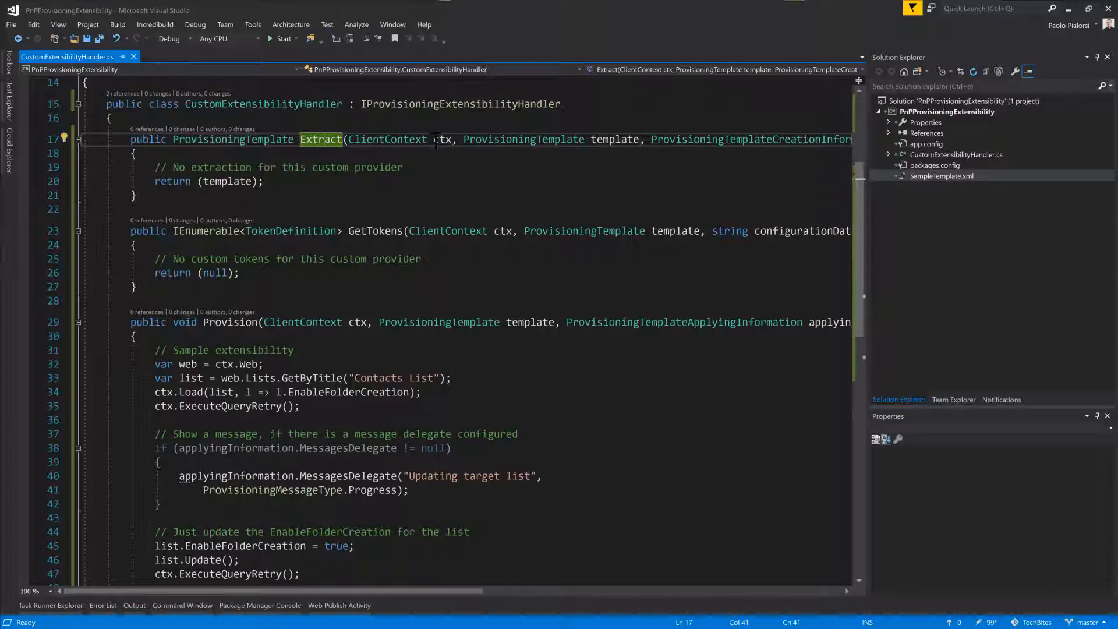
mouse_move(443, 139)
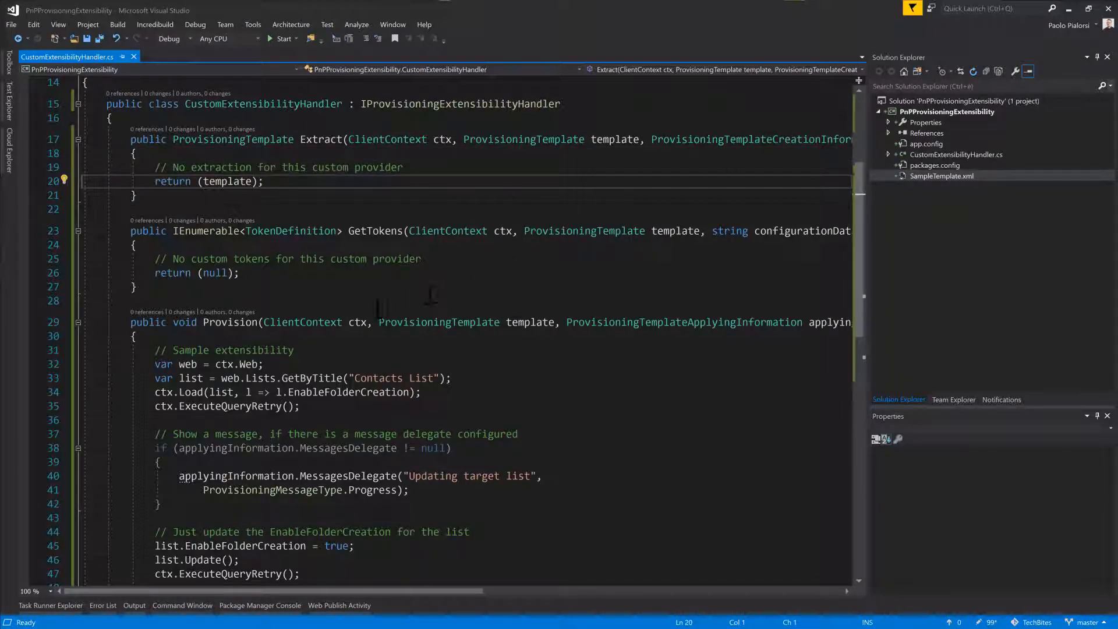
Step: Highlight the Provision method name and its template and scope parameters
double_click(230, 322)
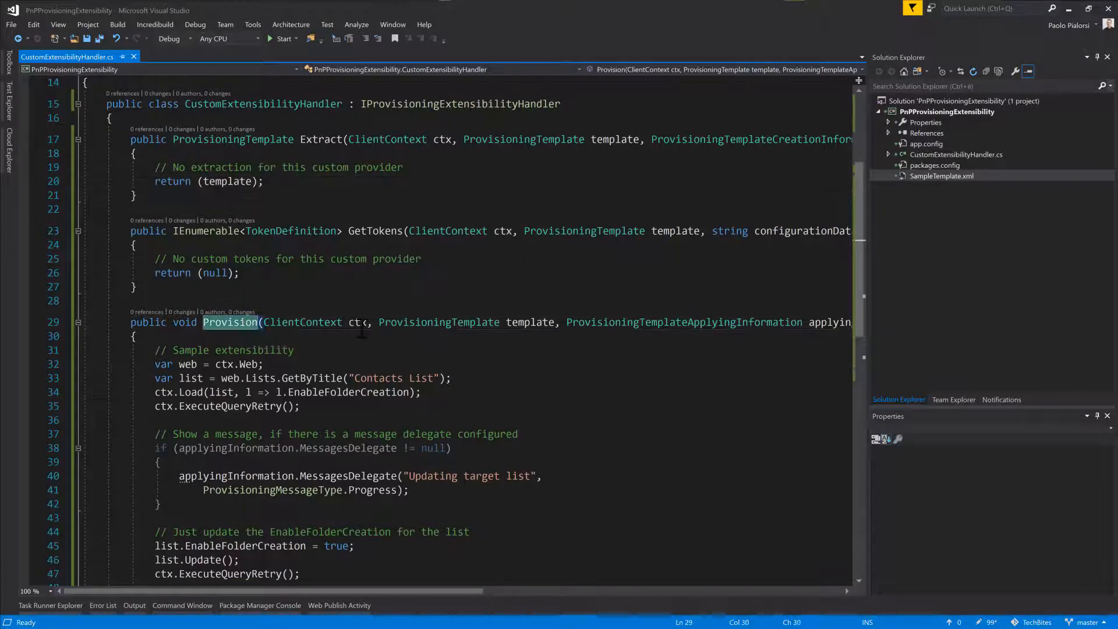
double_click(528, 321)
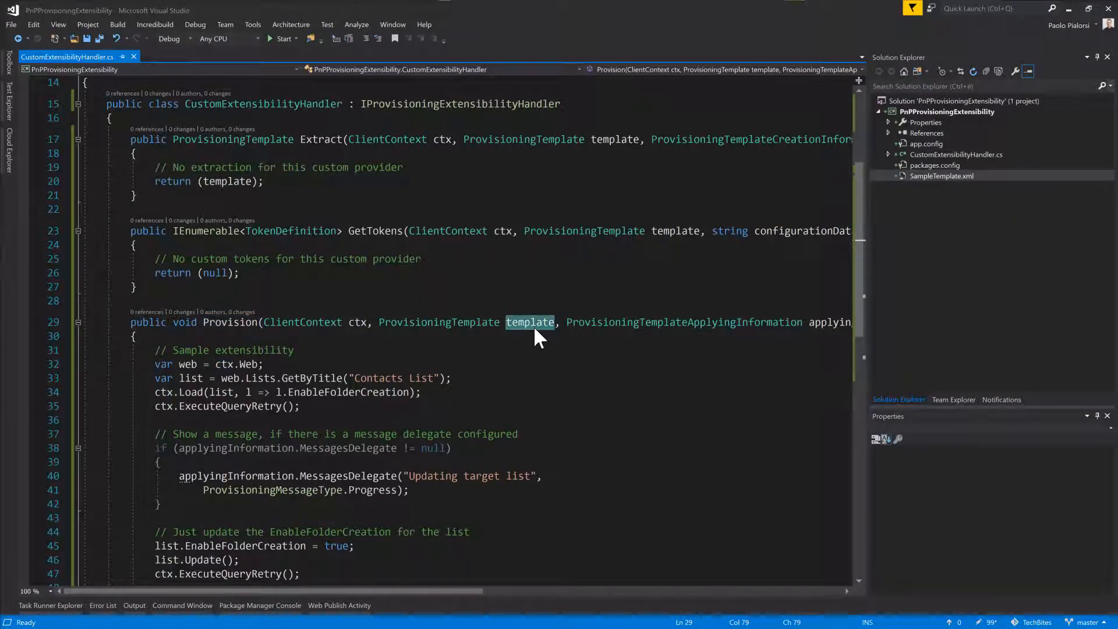
scroll(right, 3)
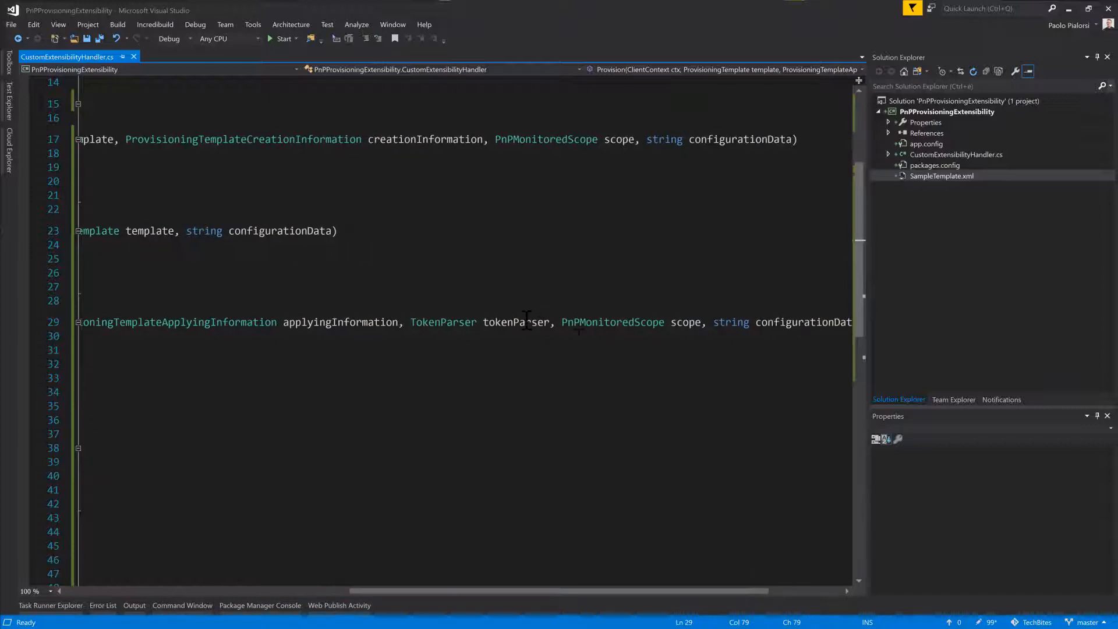
mouse_move(517, 322)
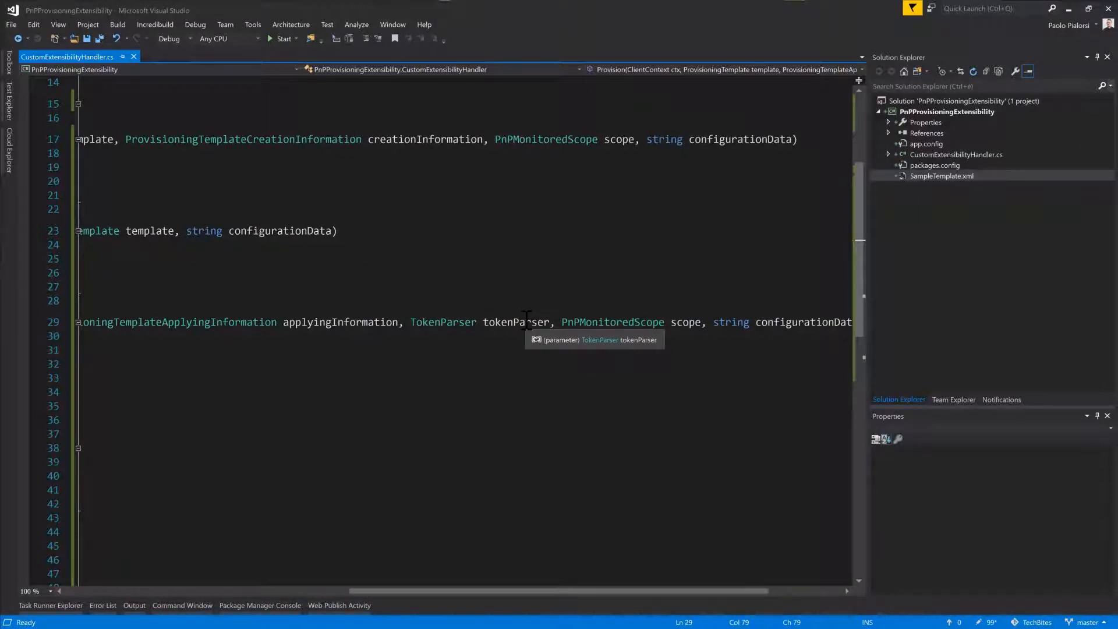
mouse_move(688, 332)
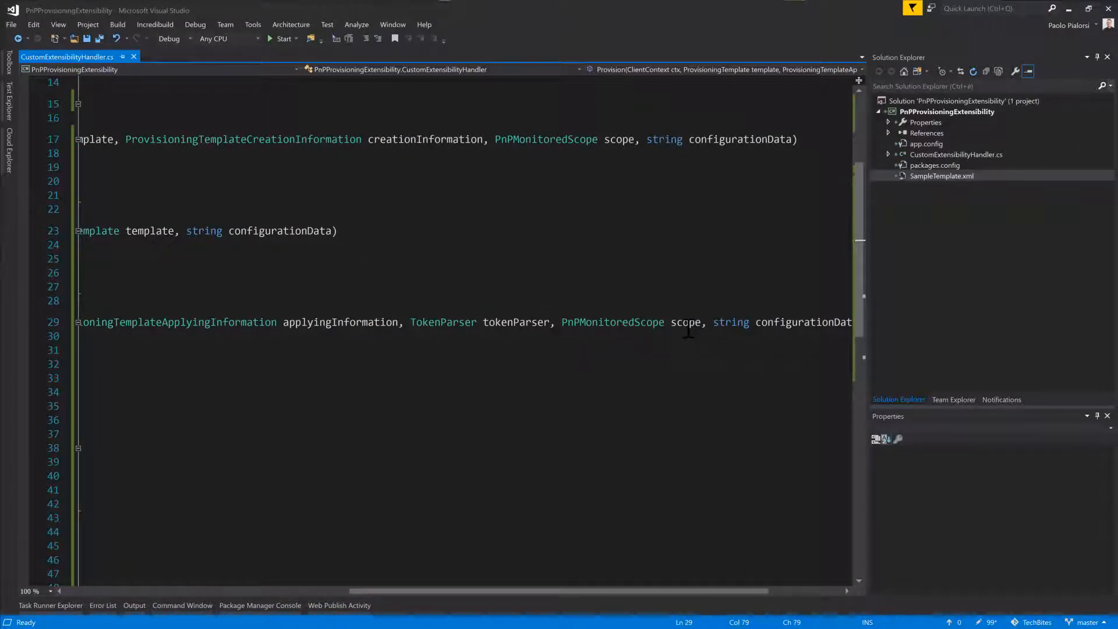
mouse_move(687, 321)
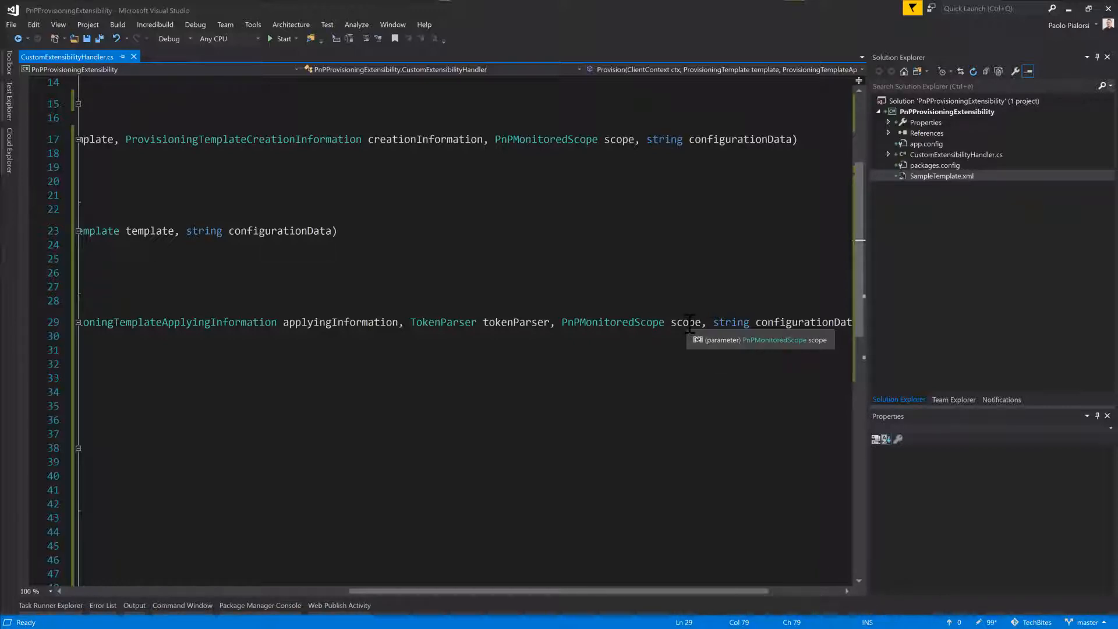
double_click(798, 323)
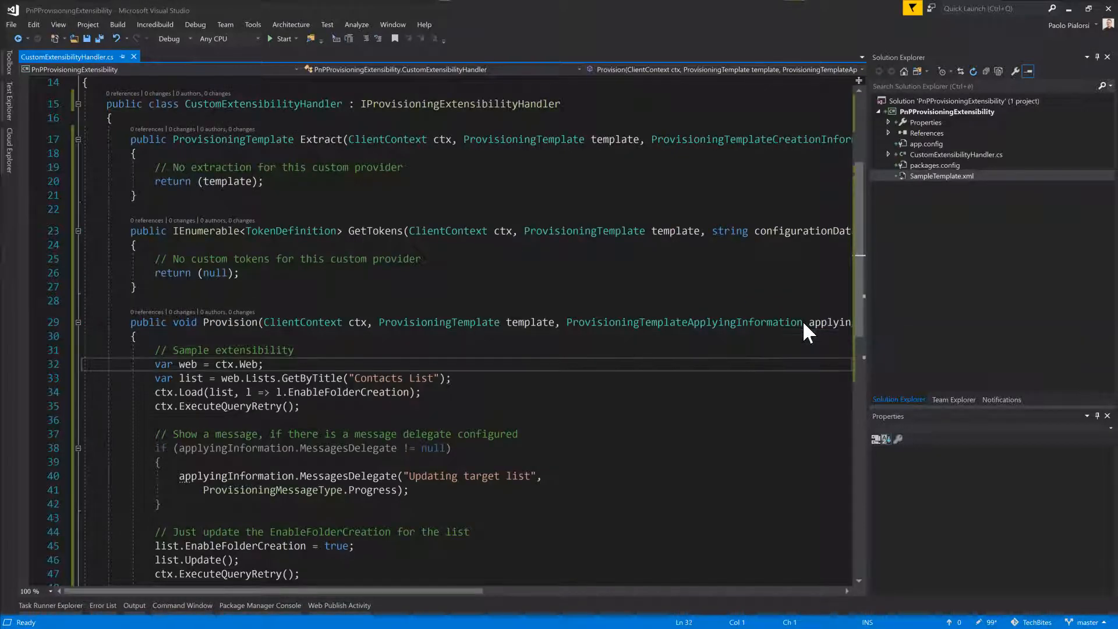
Step: Highlight the lines getting the current web and loading the list, then the closing progress message block
scroll(down, 3)
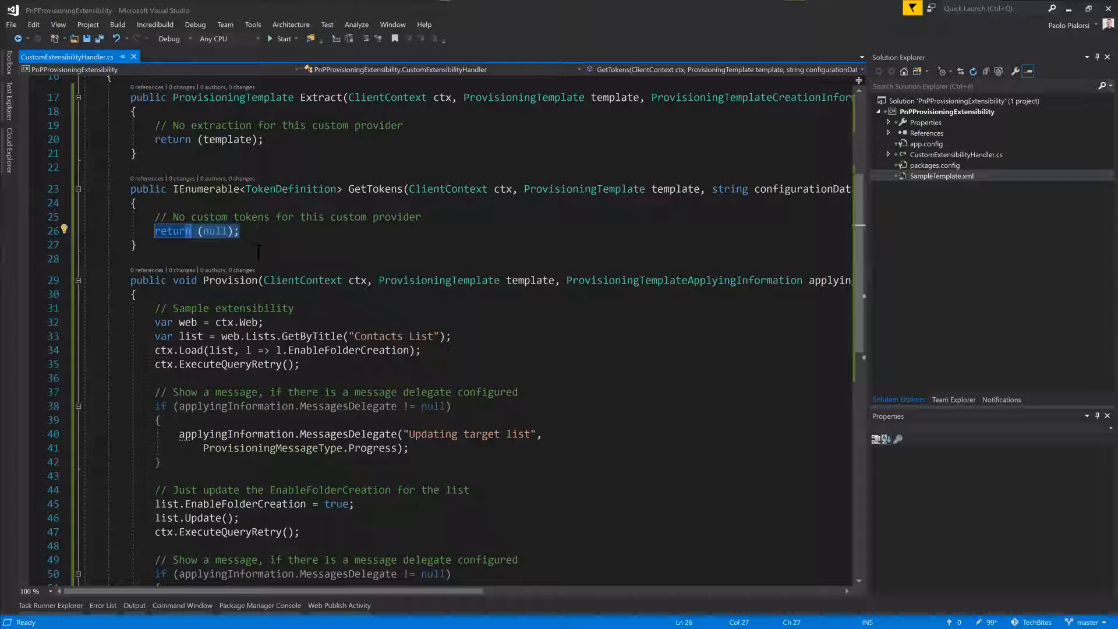
scroll(down, 3)
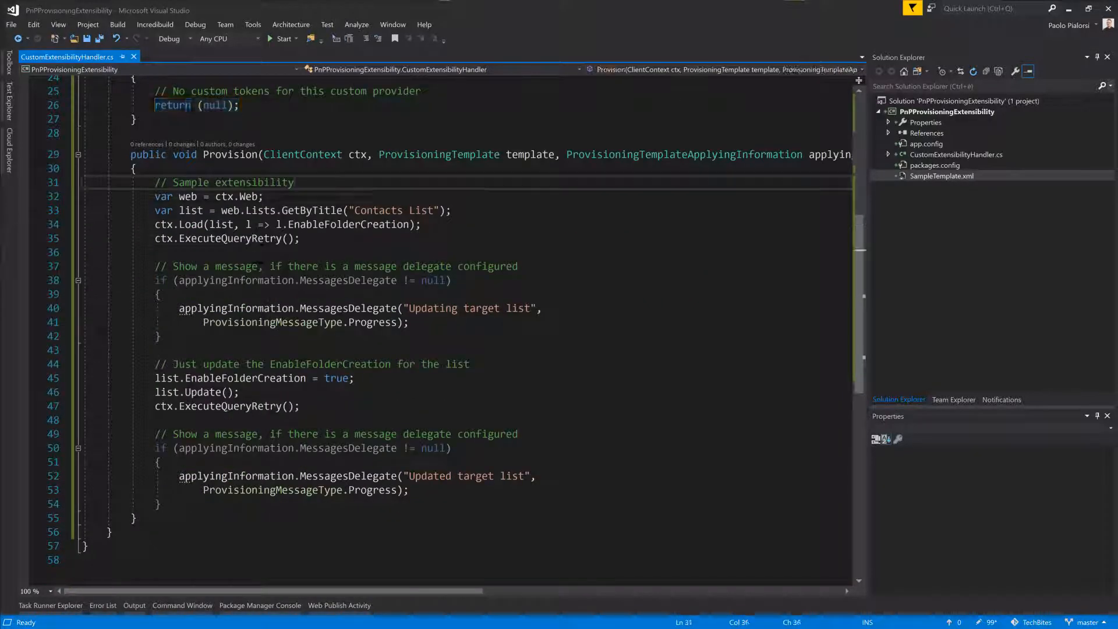
drag(155, 195, 298, 246)
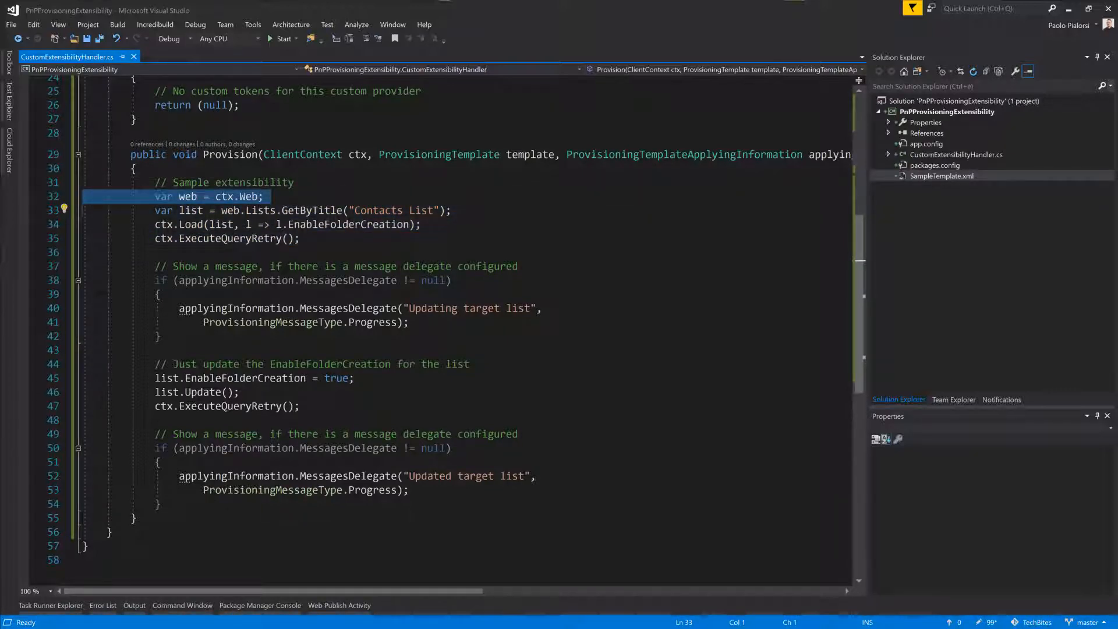
key(Down)
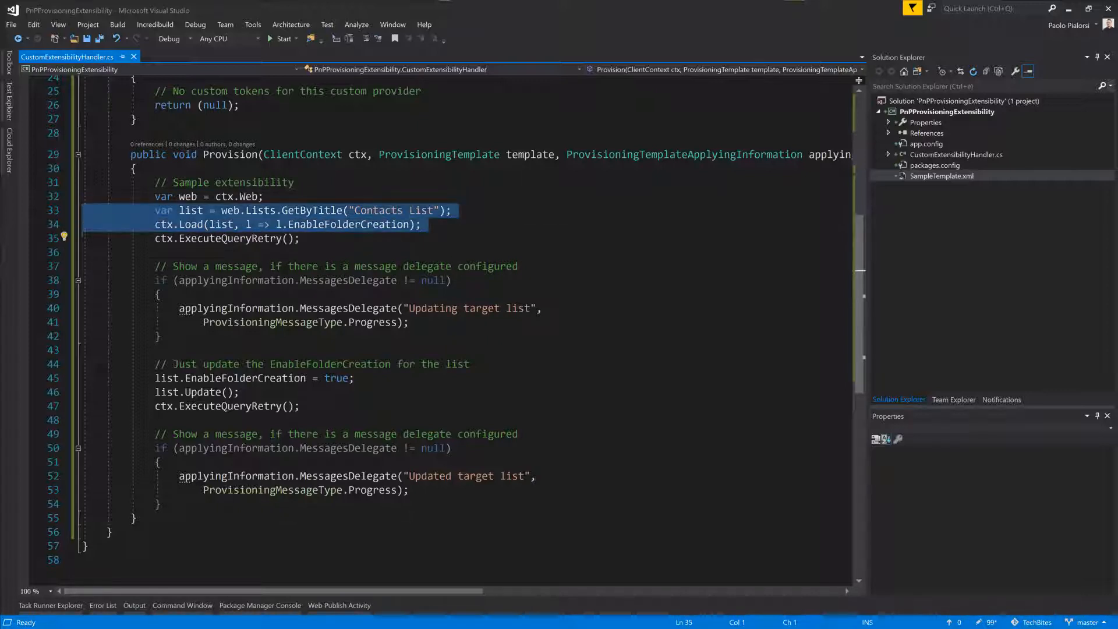
click(228, 238)
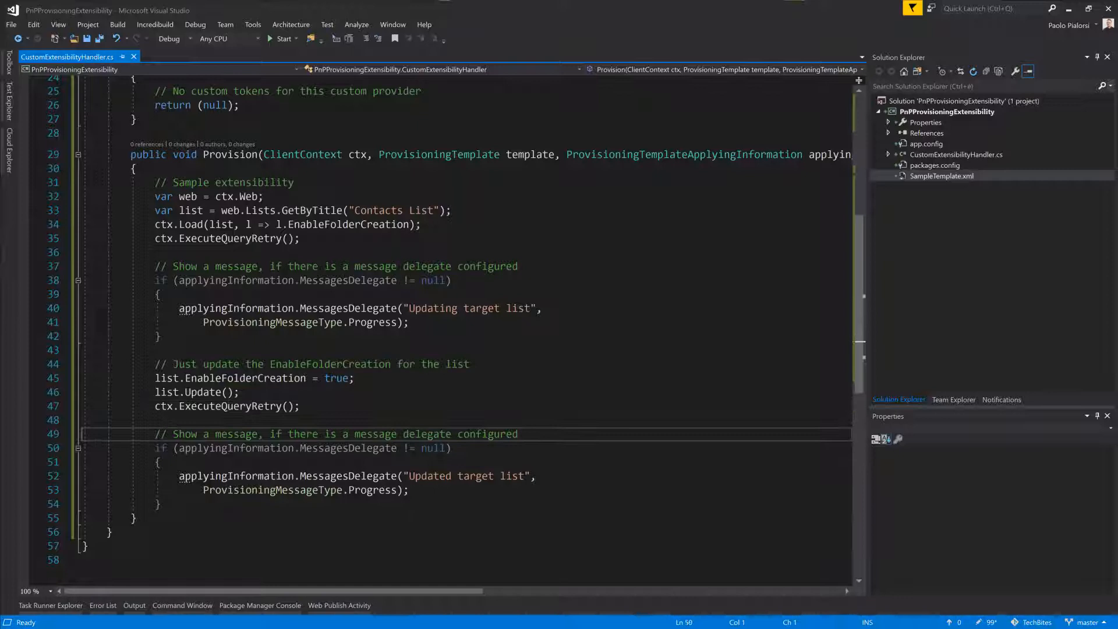
drag(155, 433, 161, 504)
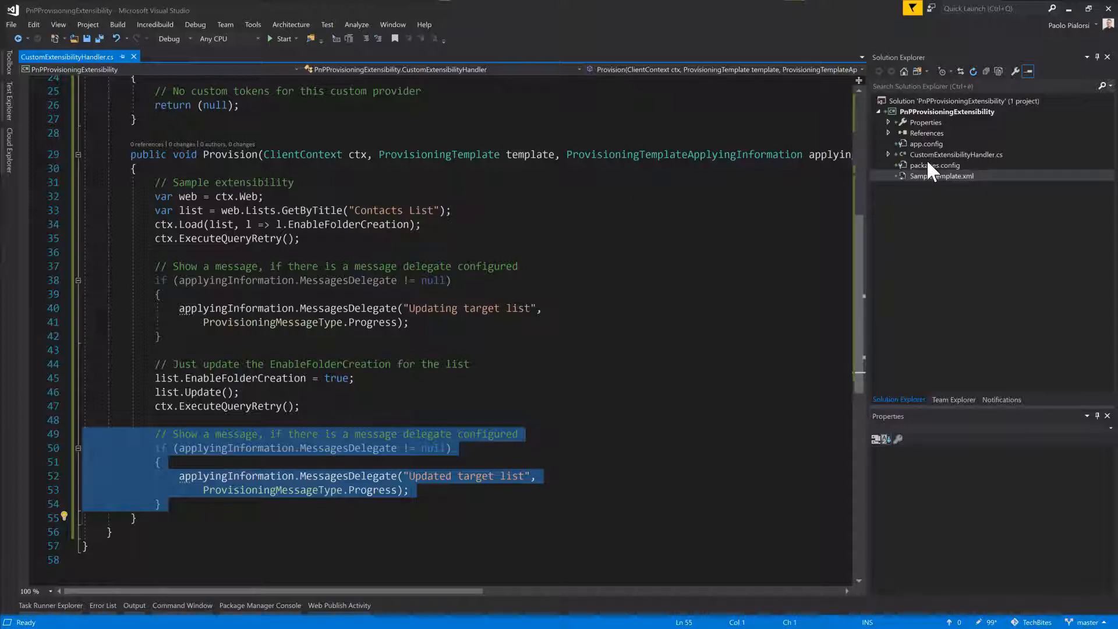
mouse_move(926, 122)
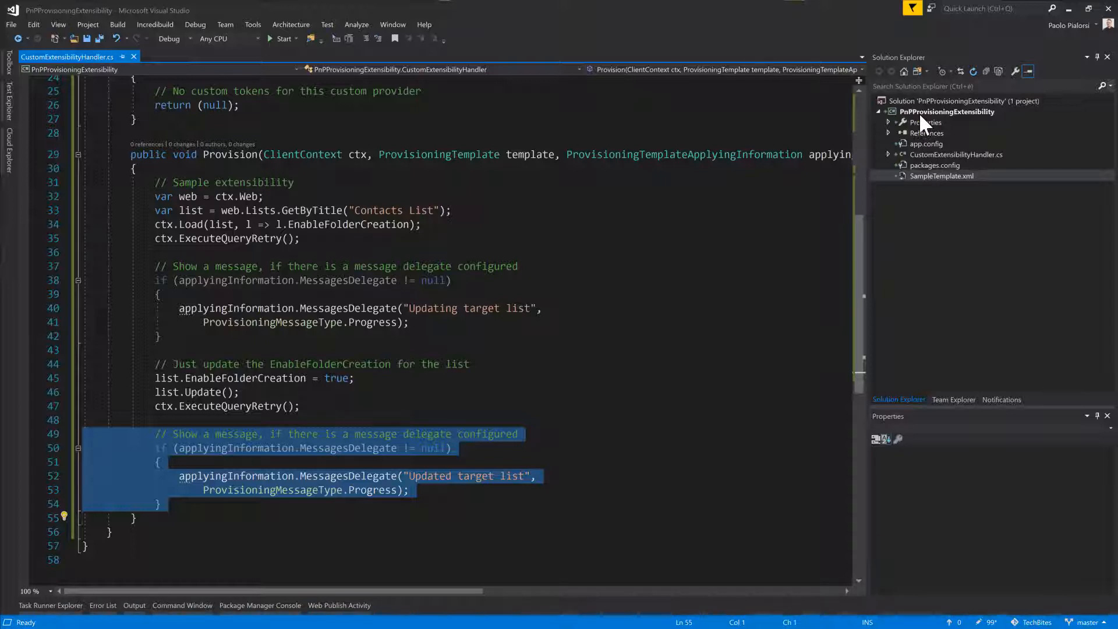
Step: Bring up the project's context actions and dismiss the Add submenu
right_click(947, 112)
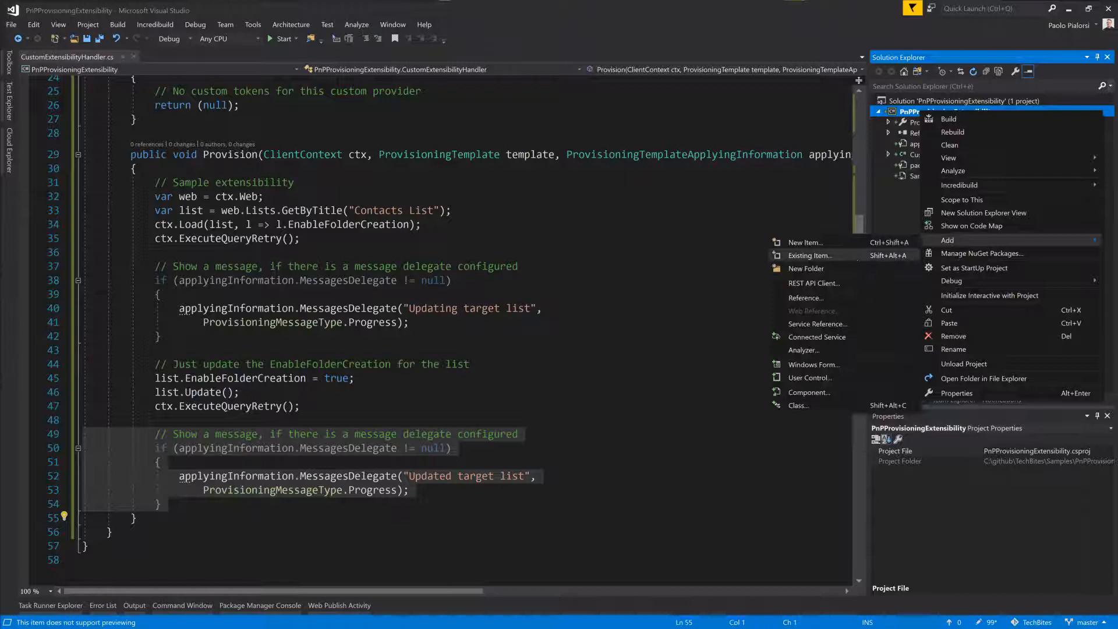
click(809, 255)
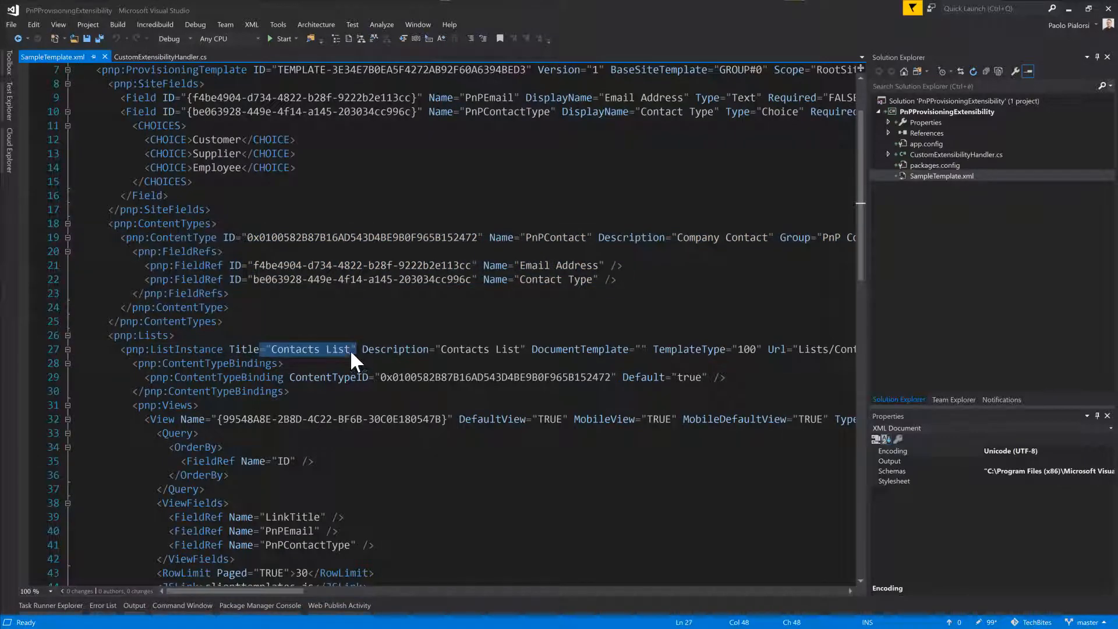
scroll(down, 3)
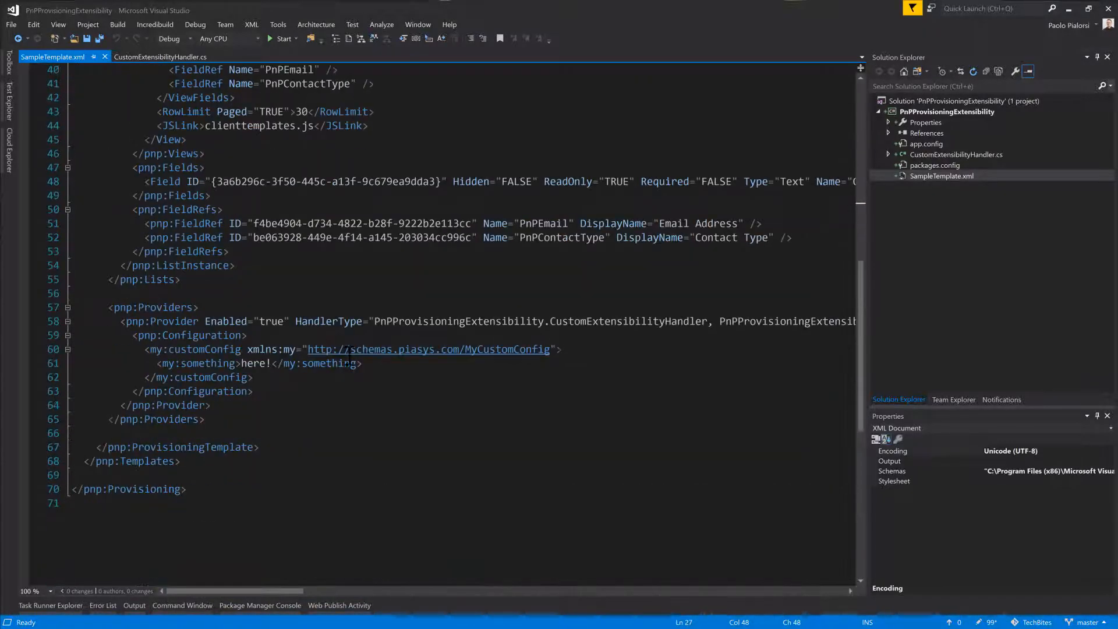
double_click(151, 306)
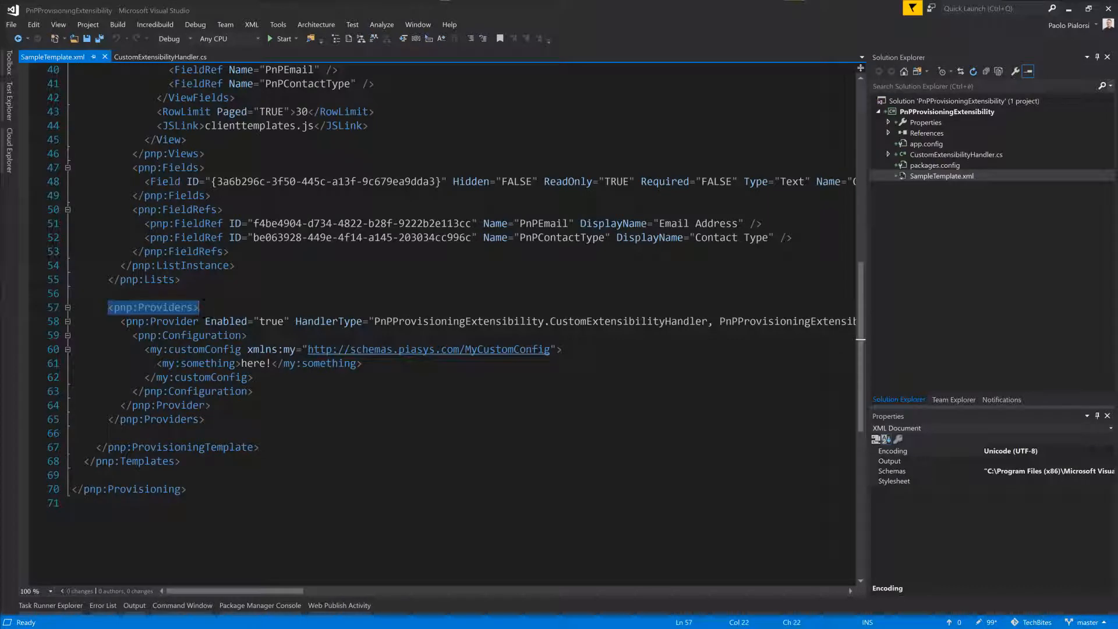
double_click(270, 321)
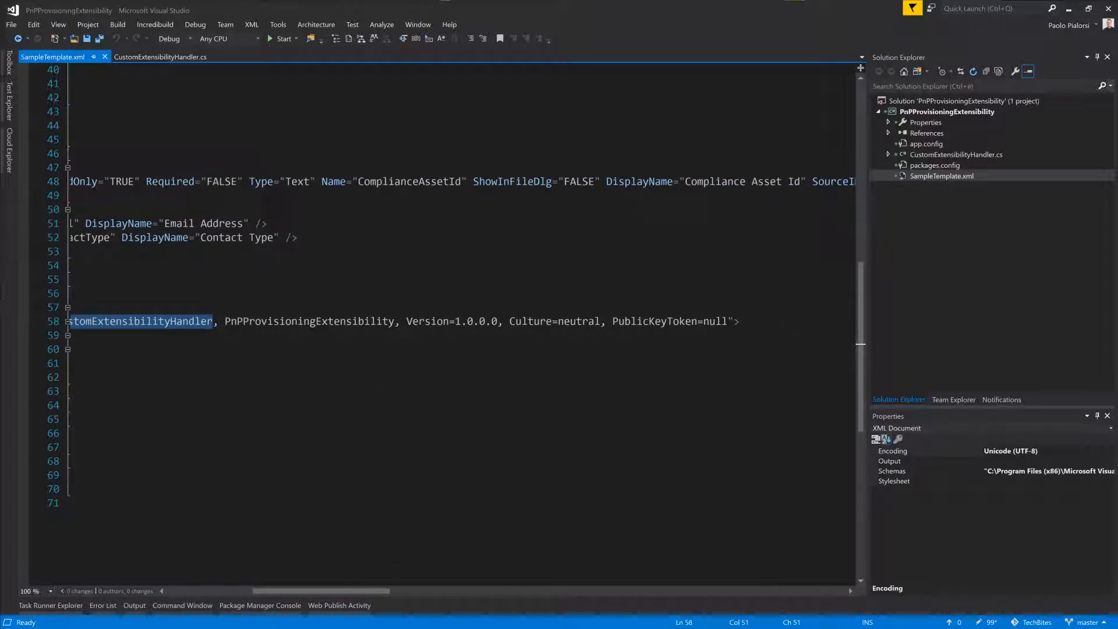
double_click(579, 322)
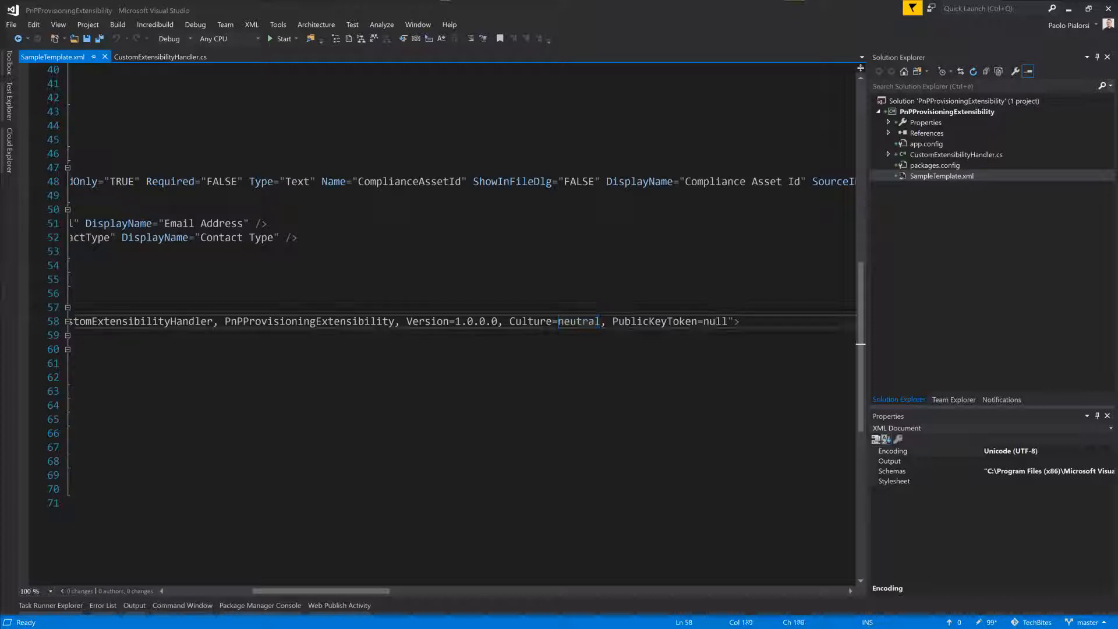
double_click(713, 322)
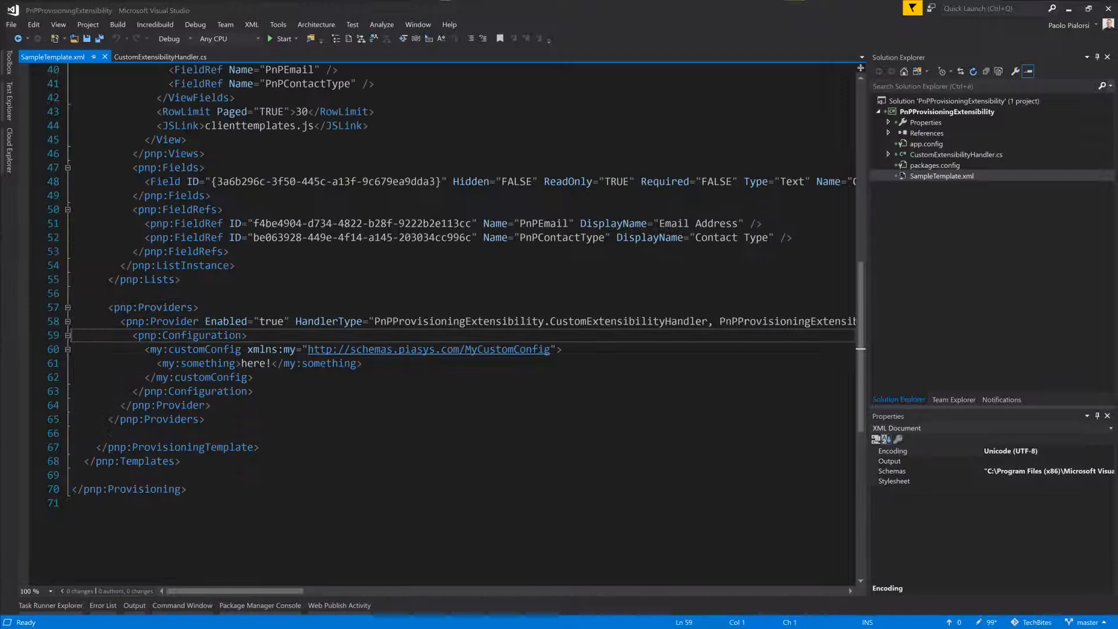
drag(146, 336, 564, 348)
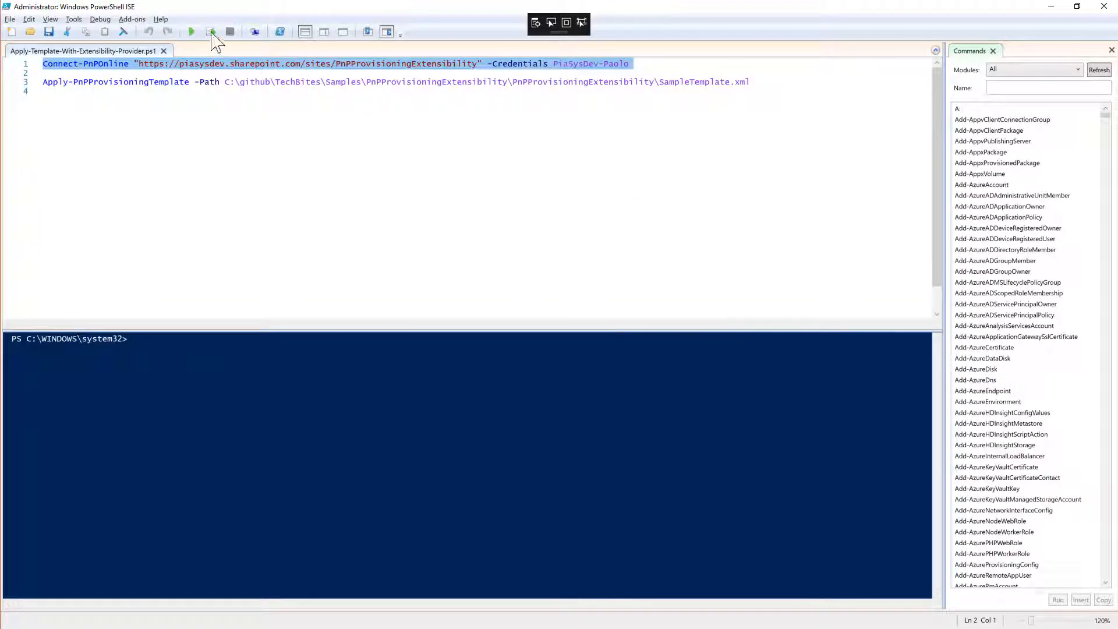
Step: Run the selected Connect-PnPOnline and apply-template lines via Run Selection
click(210, 32)
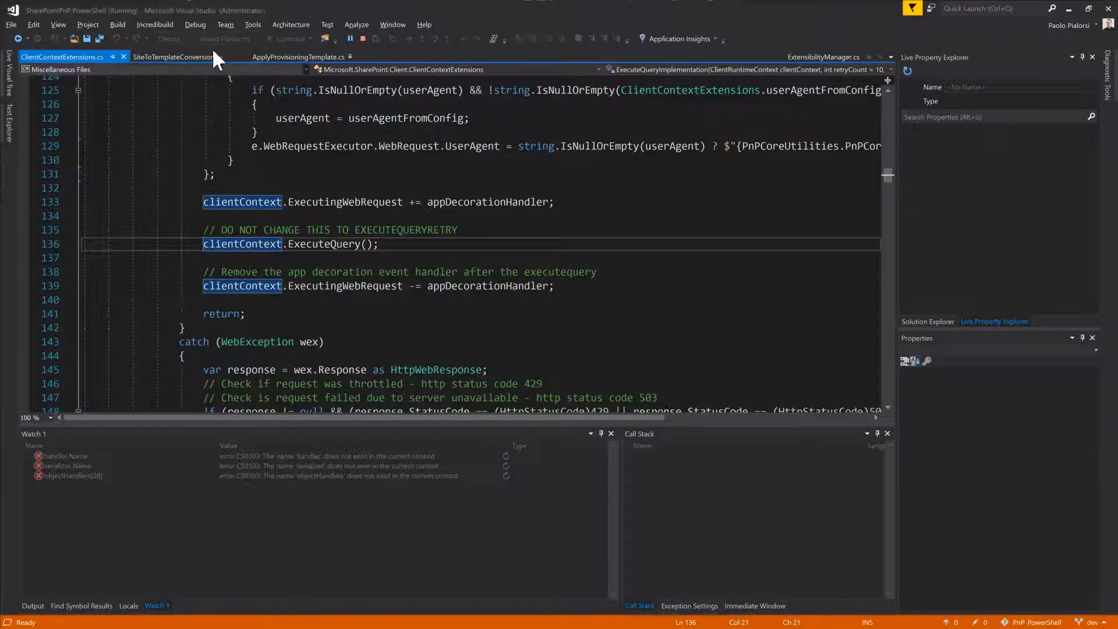
mouse_move(289, 40)
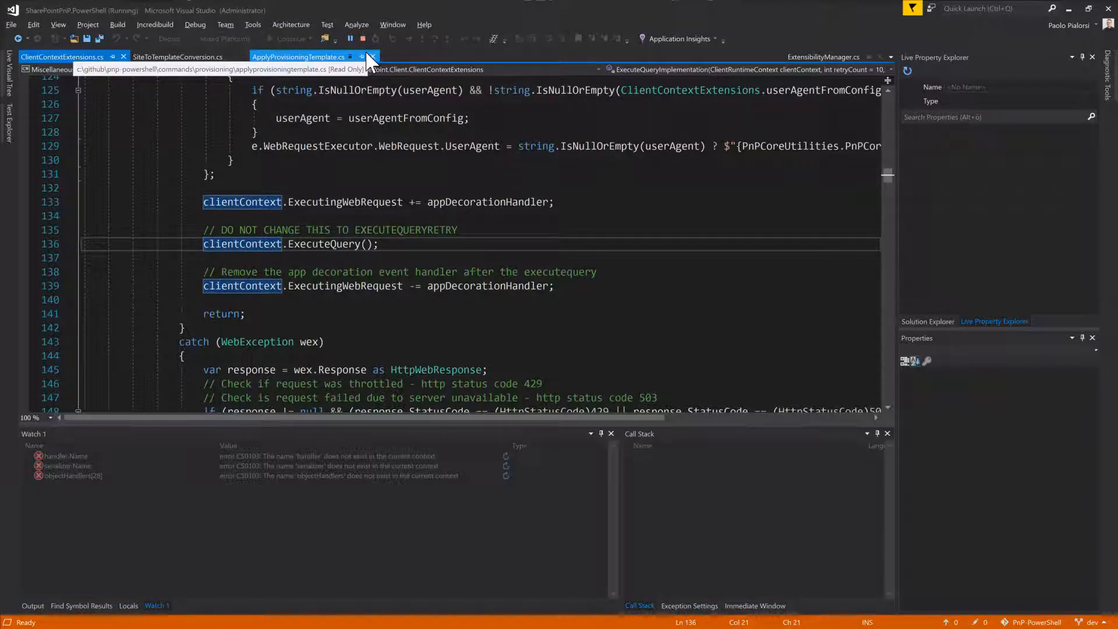
Step: Continue execution past the ExecuteQuery breakpoint toward the custom handler's Provision call
click(370, 57)
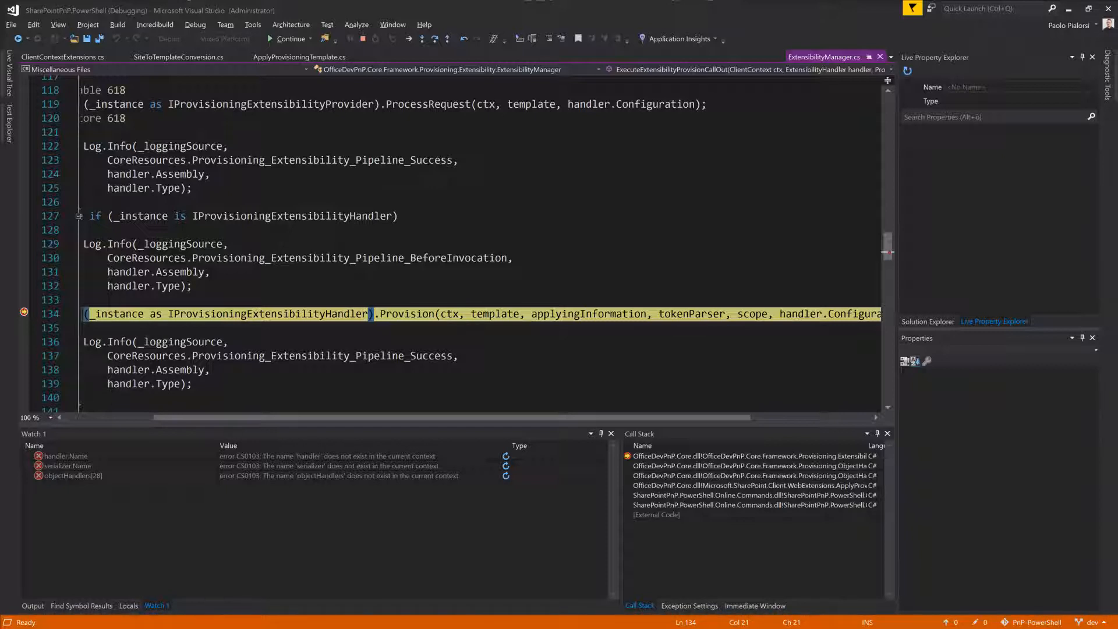
mouse_move(118, 313)
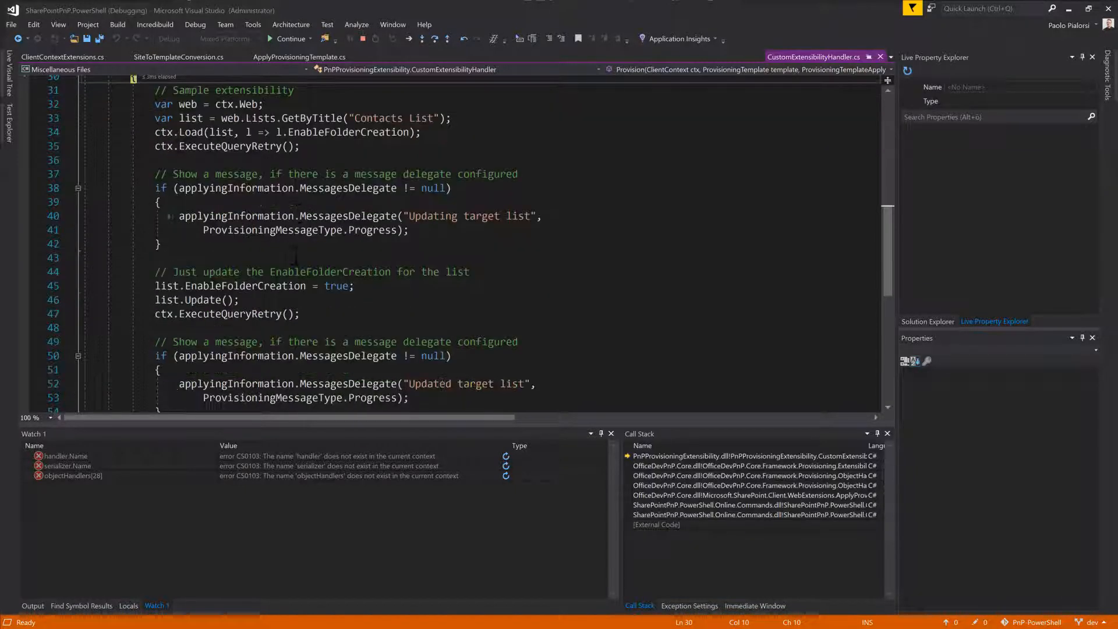
Step: Step over to the handler's first statement and review the Provision code that follows
key(F10)
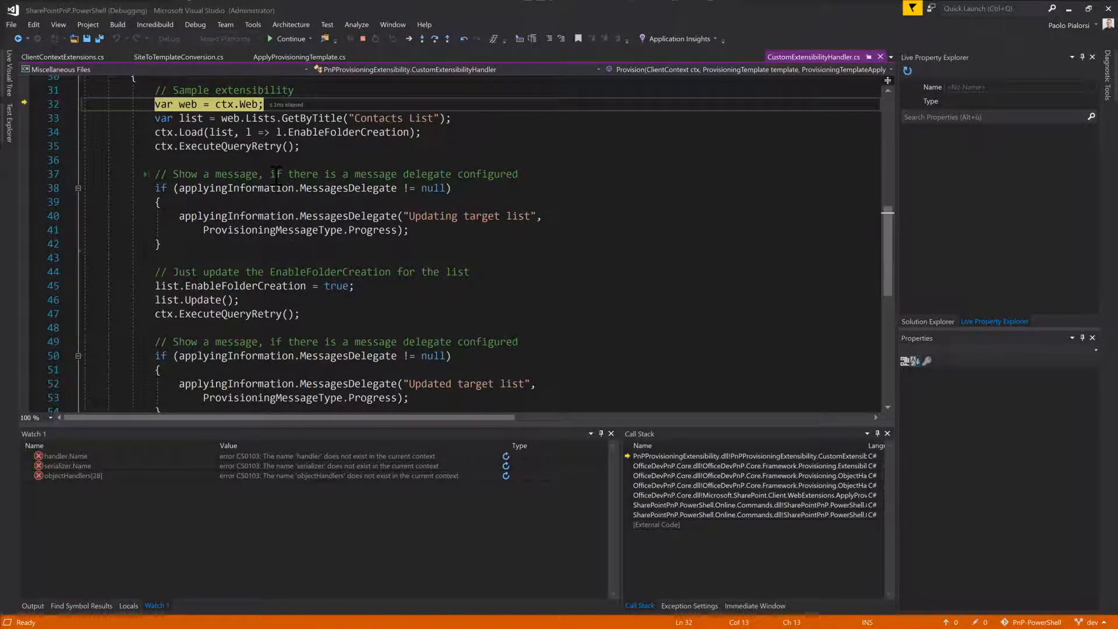
scroll(down, 3)
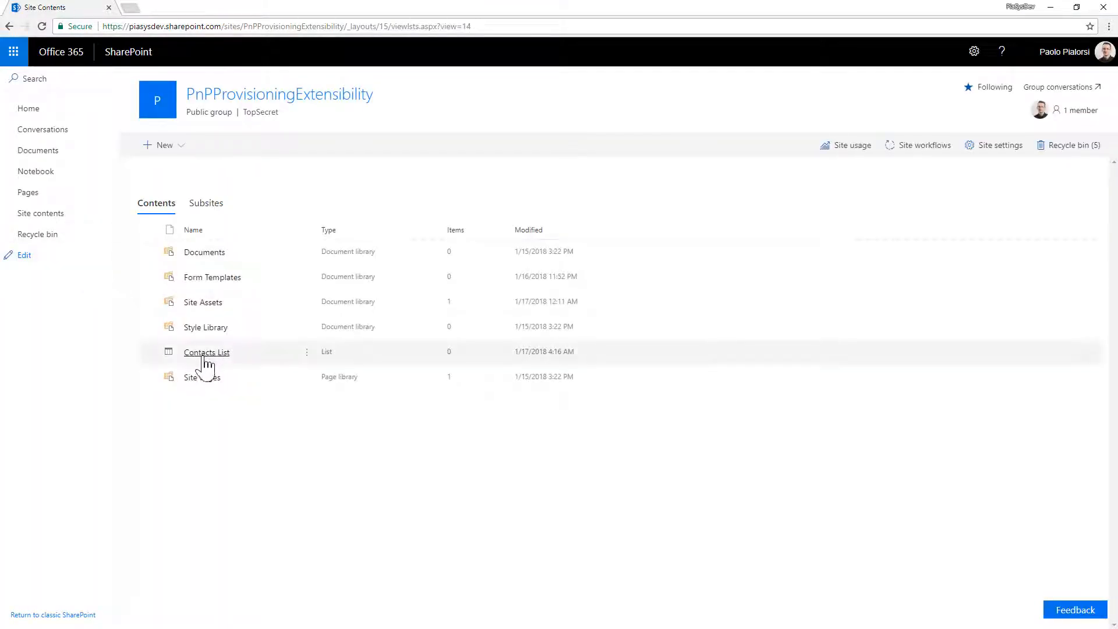
Step: View the Contacts List's New menu showing Folder, PnPContact, Item and Link
click(206, 352)
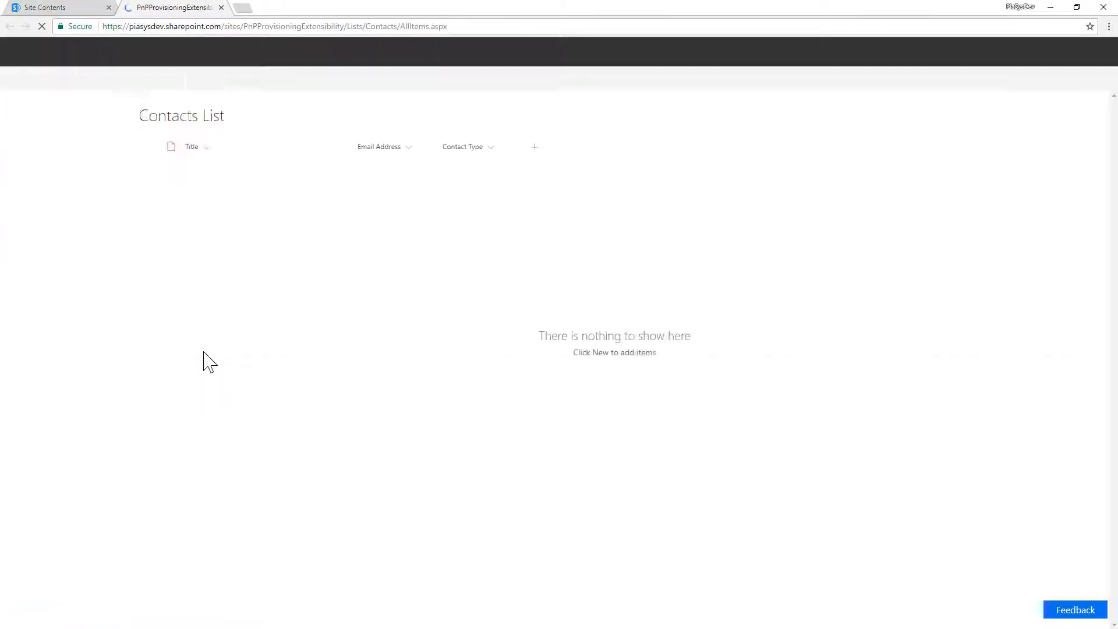
click(163, 145)
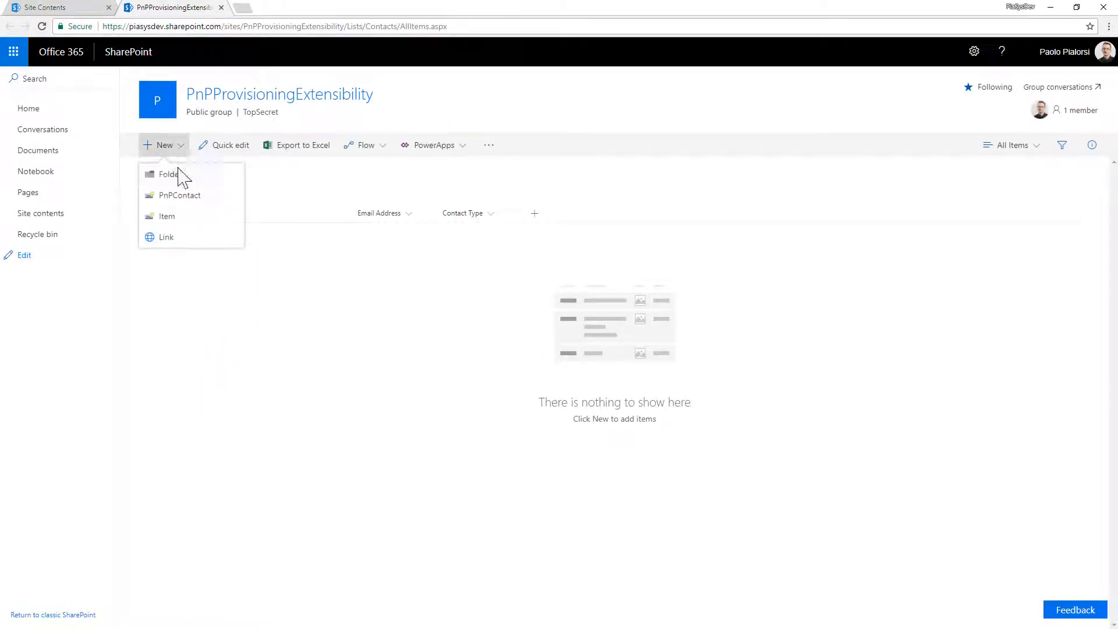